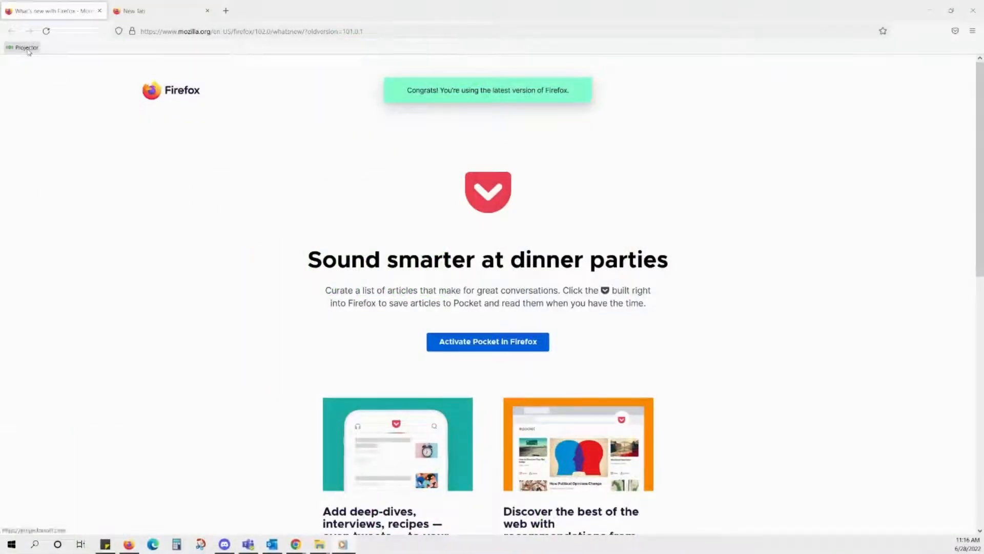
Step: Open projectorsoft.com from the Projector bookmark on the bookmarks toolbar
click(26, 48)
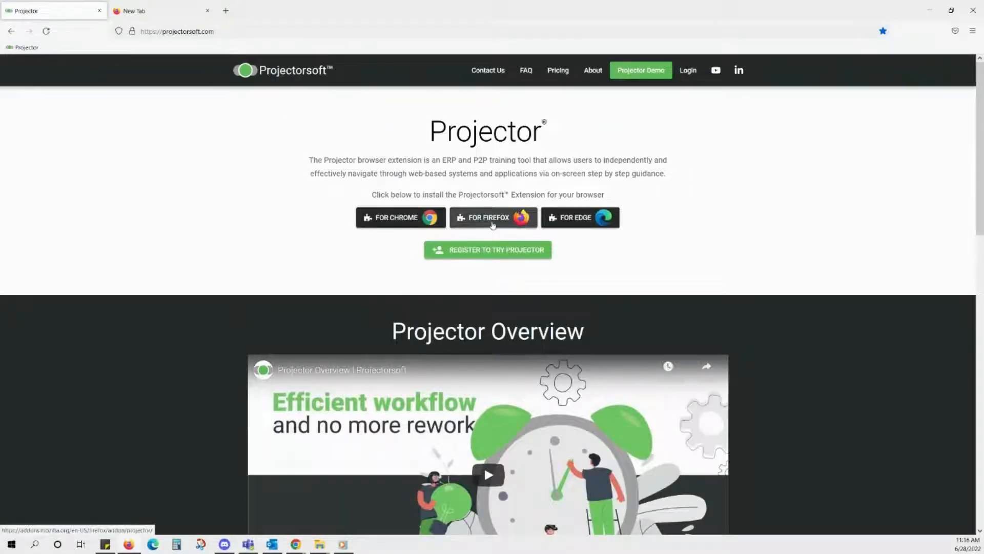
Step: Add the Firefox version of Projector from its Add-ons page, granting the requested permissions
click(492, 218)
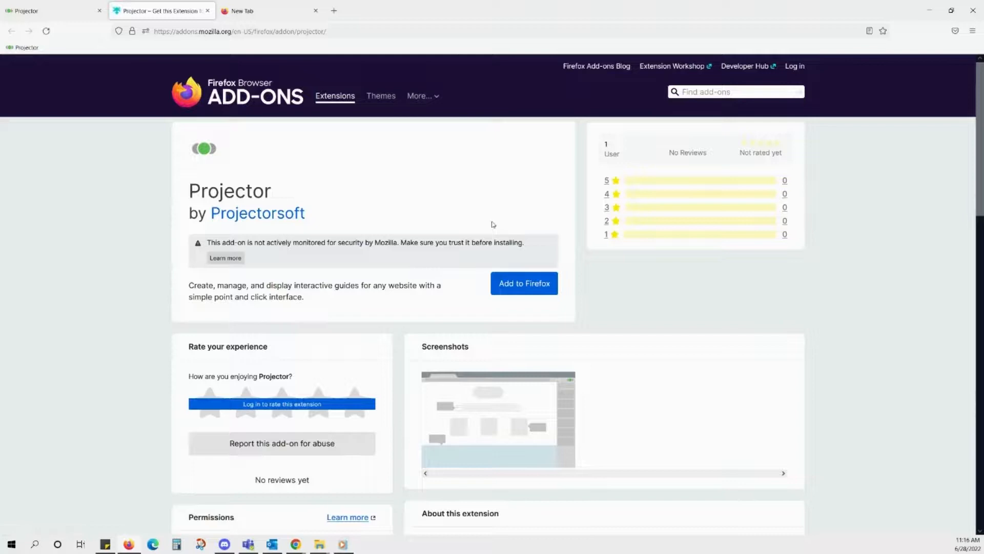
mouse_move(238, 73)
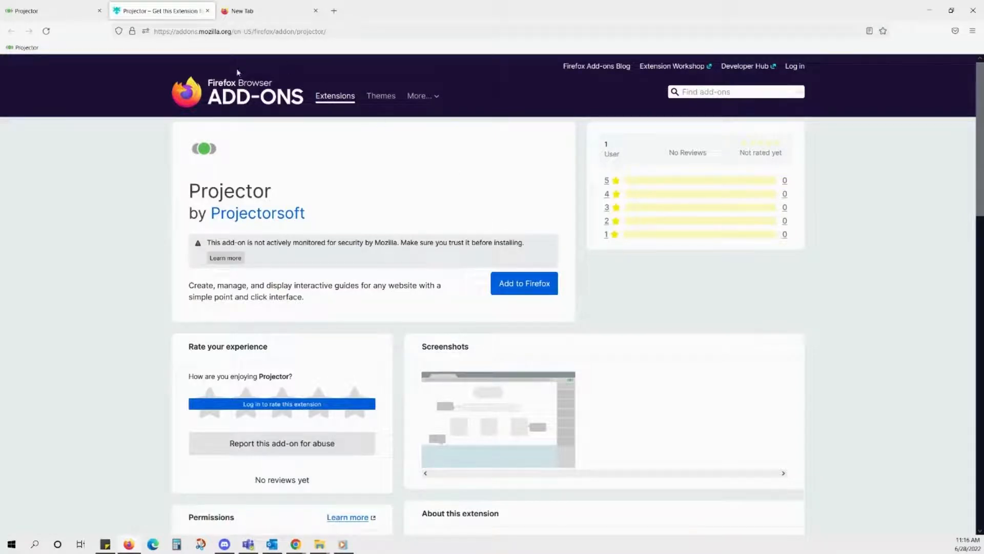
mouse_move(509, 263)
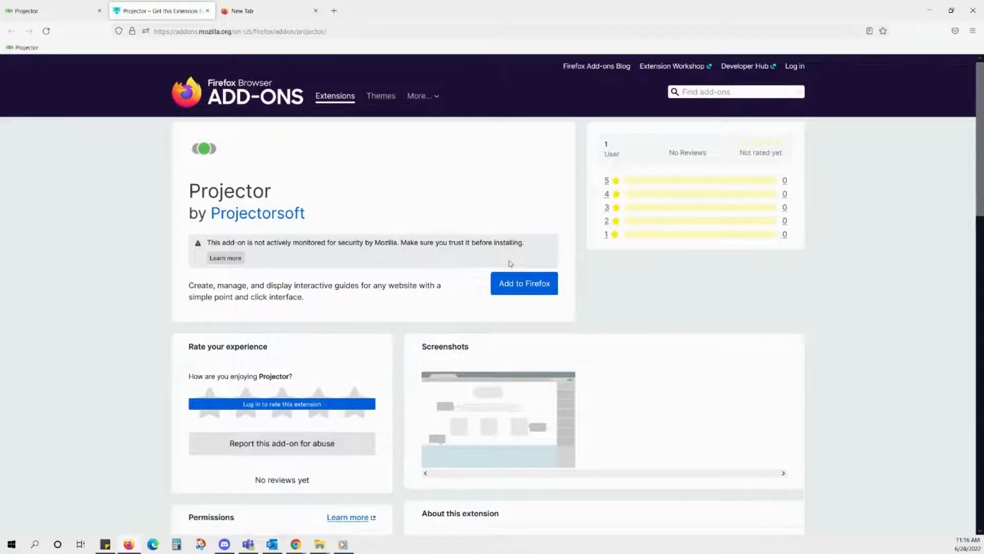
click(523, 283)
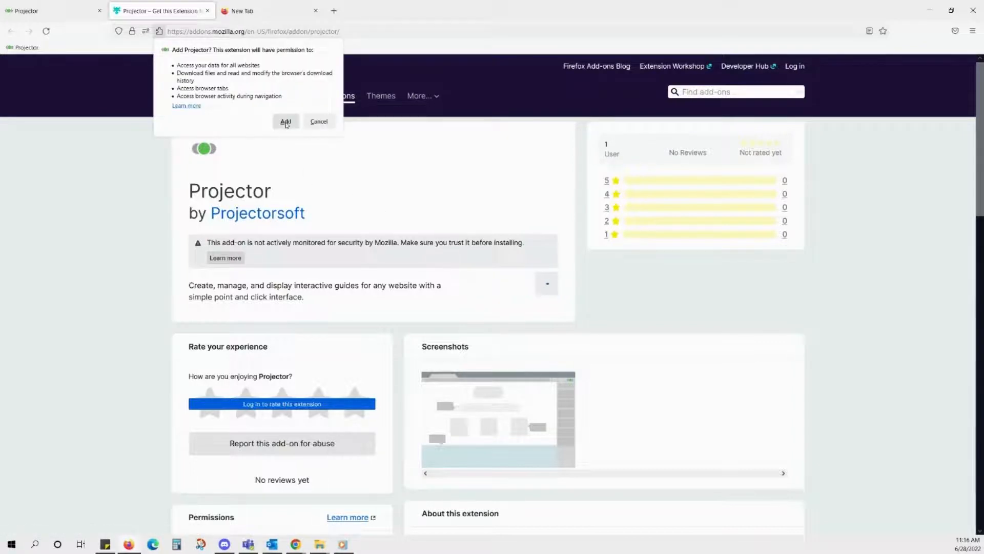
click(285, 121)
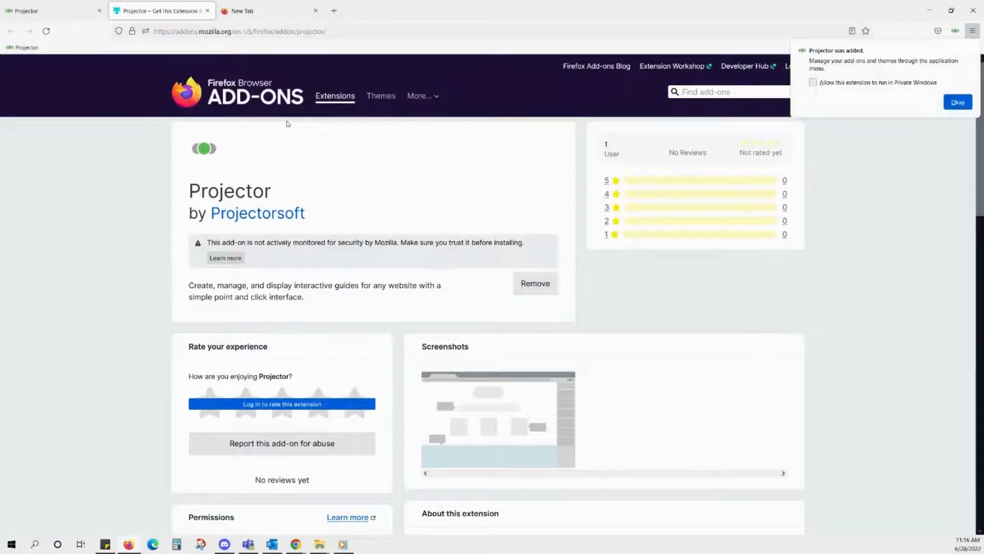